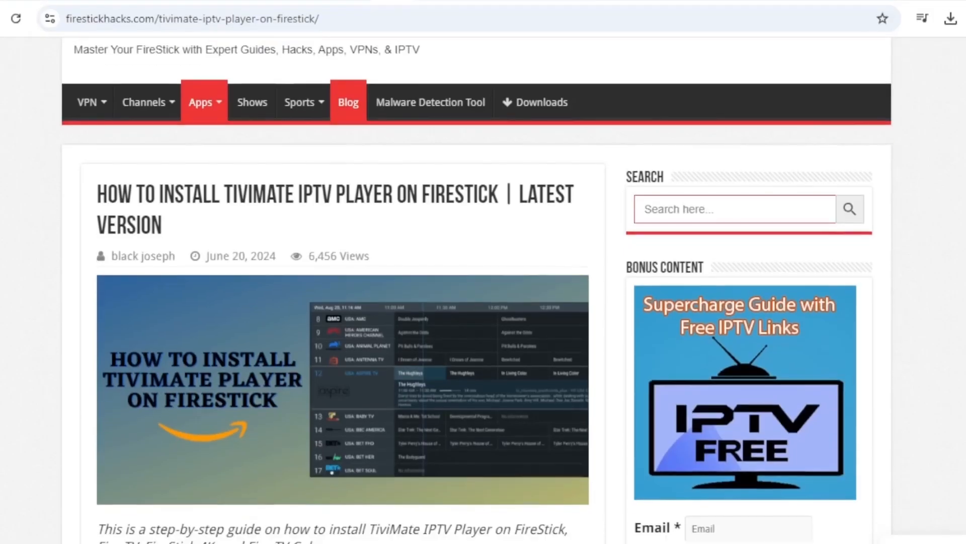
# Step: Read through the FireStickHacks TiviMate install guide in Chrome
pyautogui.scroll(-3)
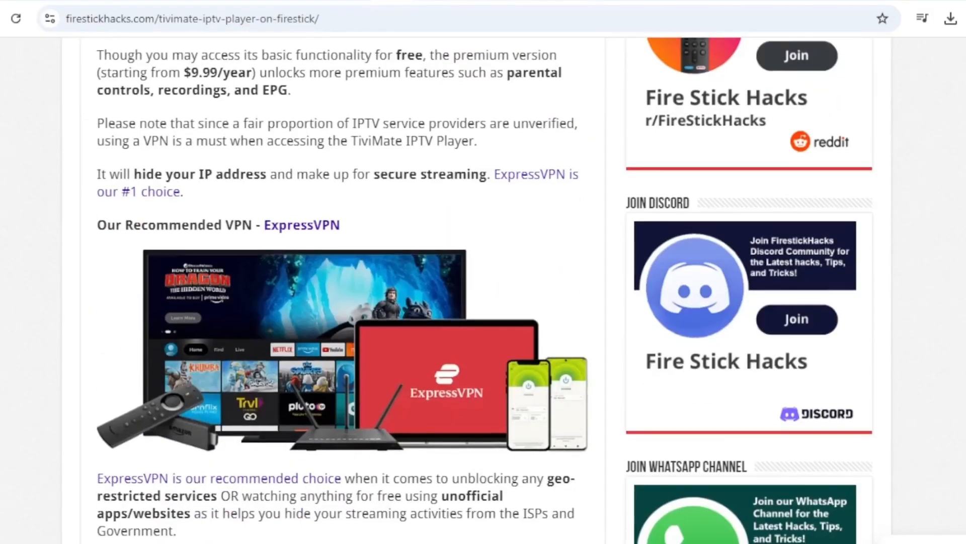
pyautogui.scroll(-3)
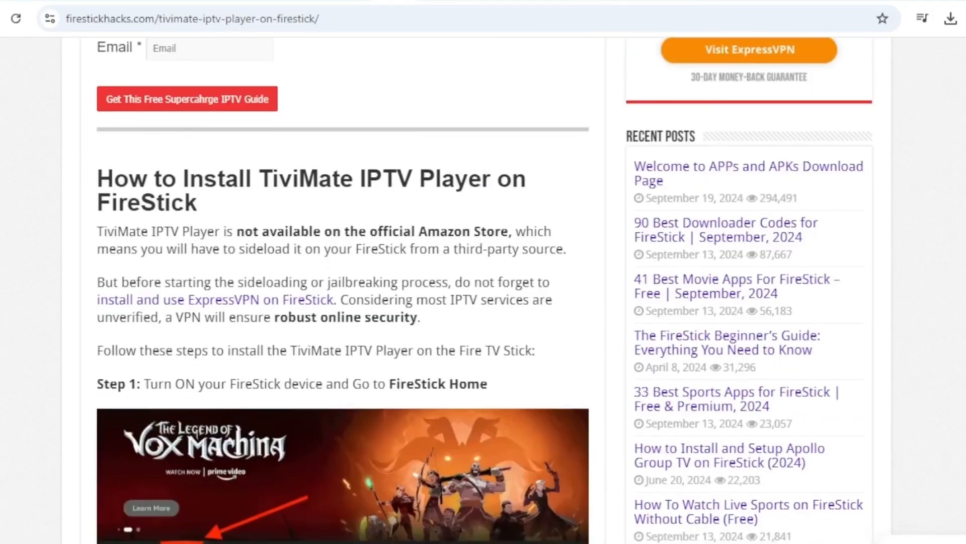
pyautogui.scroll(-3)
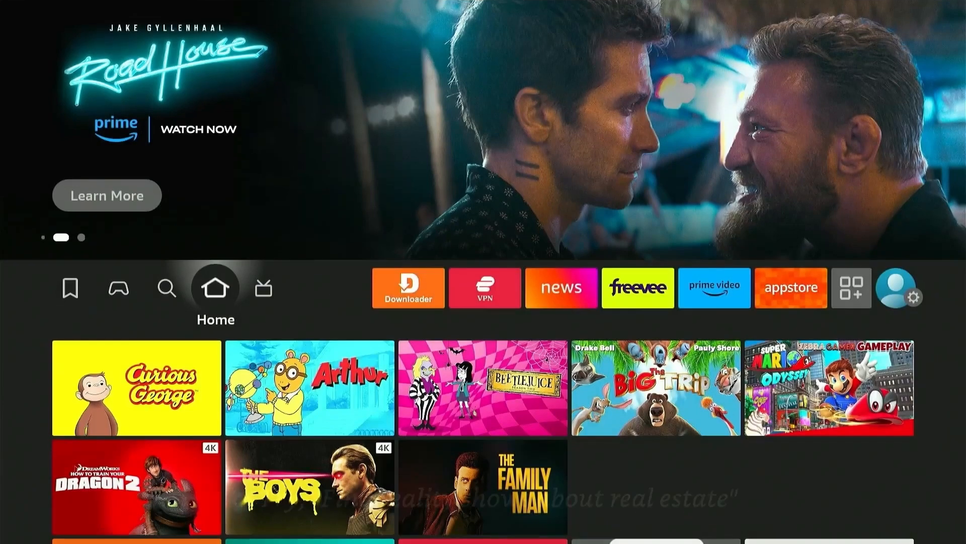
# Step: Start the Downloader app from the Fire TV home screen
pyautogui.click(407, 288)
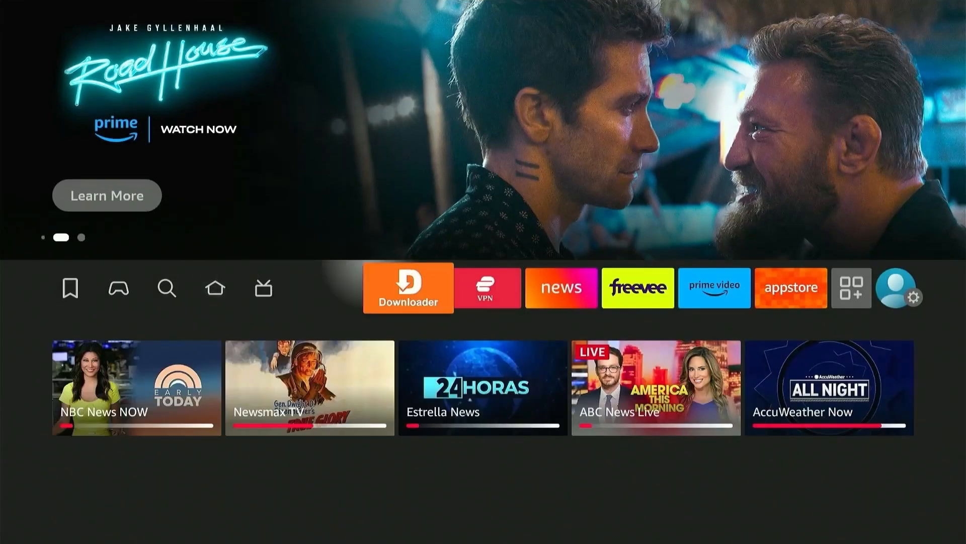
pyautogui.click(407, 288)
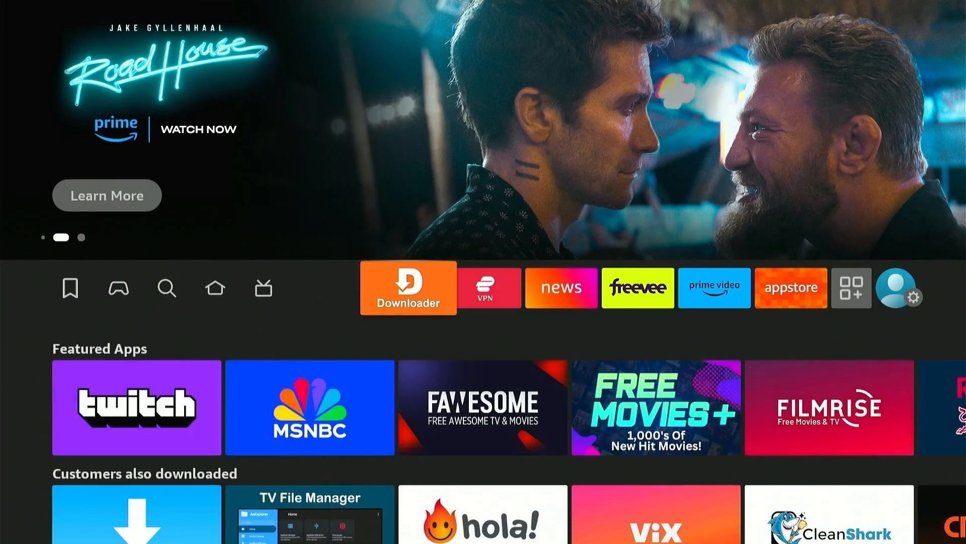
pyautogui.click(407, 286)
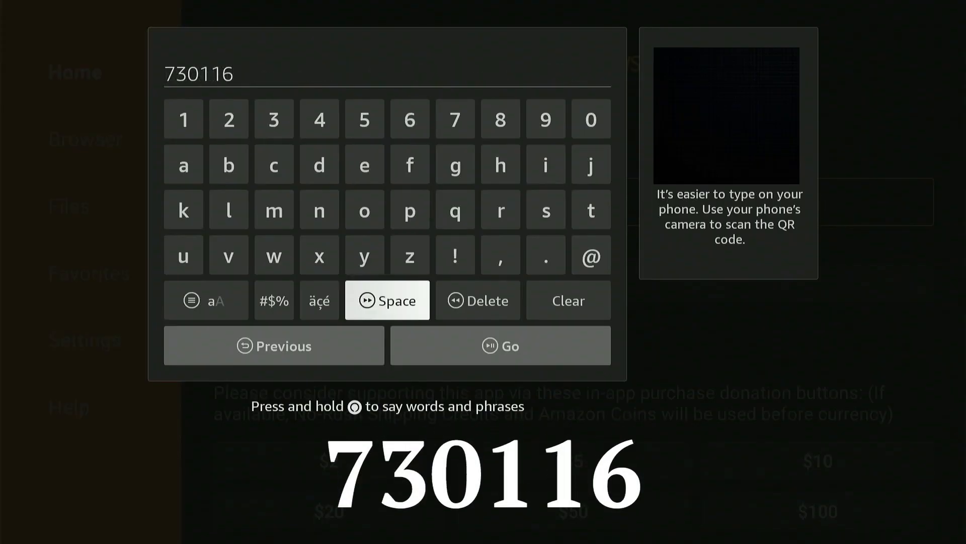
# Step: Load the FireStickHacks apps and APKs page from code 730116 in Downloader's browser
pyautogui.click(500, 345)
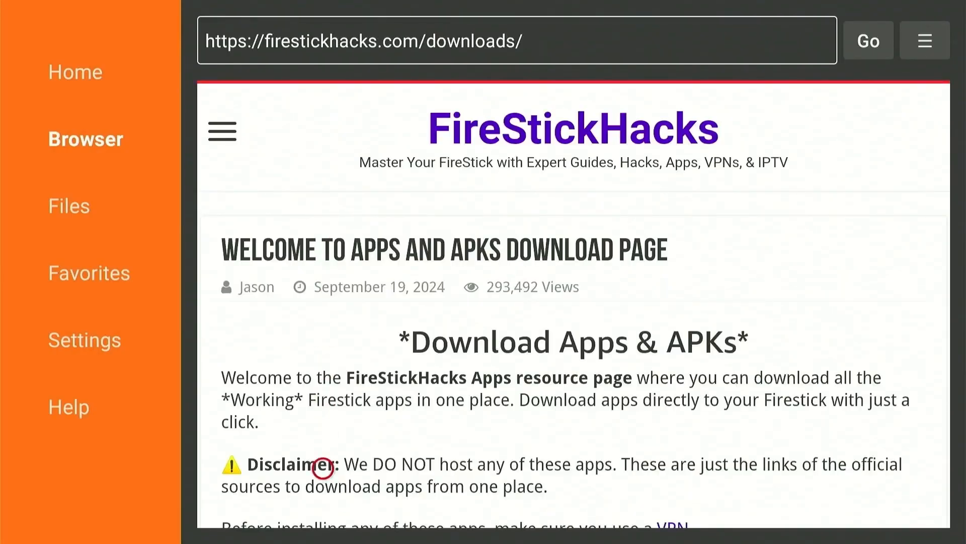
pyautogui.moveTo(322, 485)
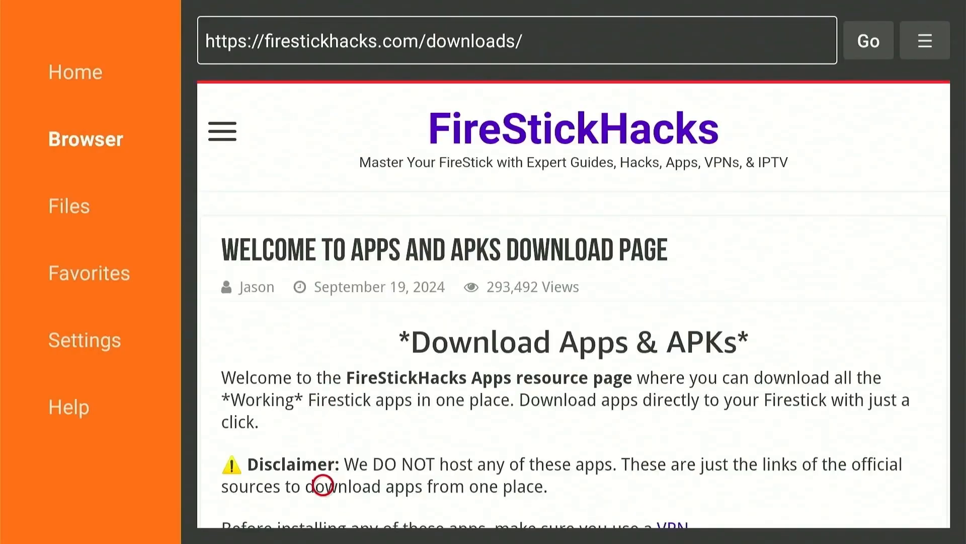
pyautogui.scroll(-3)
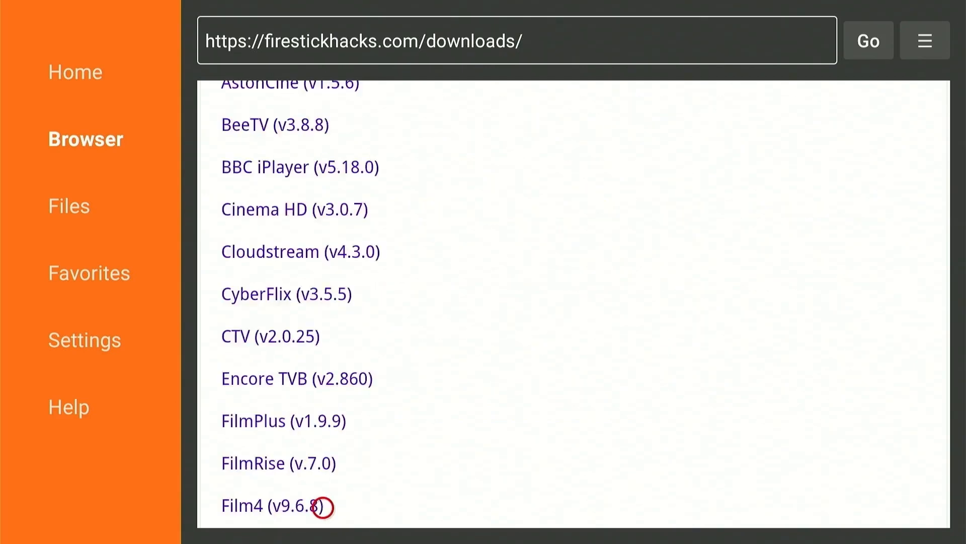
pyautogui.scroll(-3)
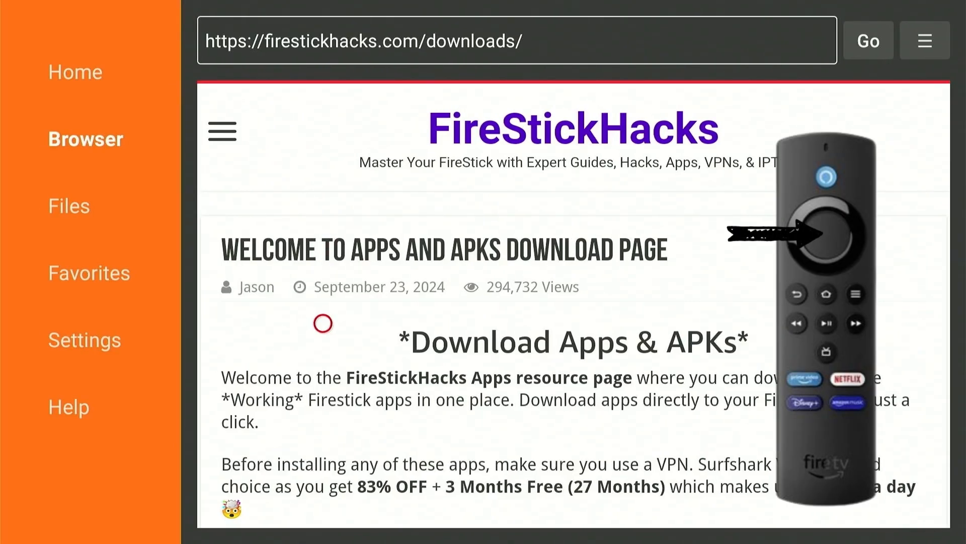
pyautogui.click(924, 40)
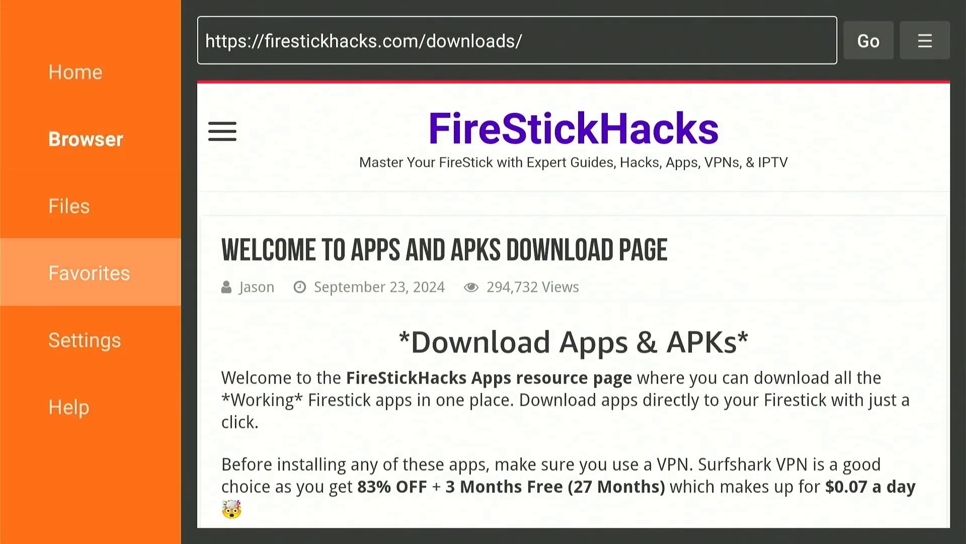
pyautogui.click(88, 273)
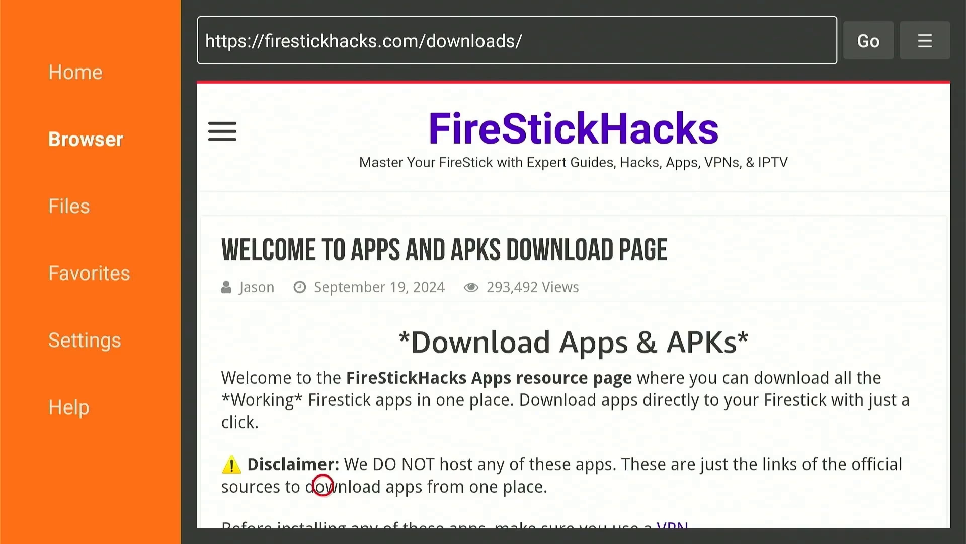
pyautogui.moveTo(322, 508)
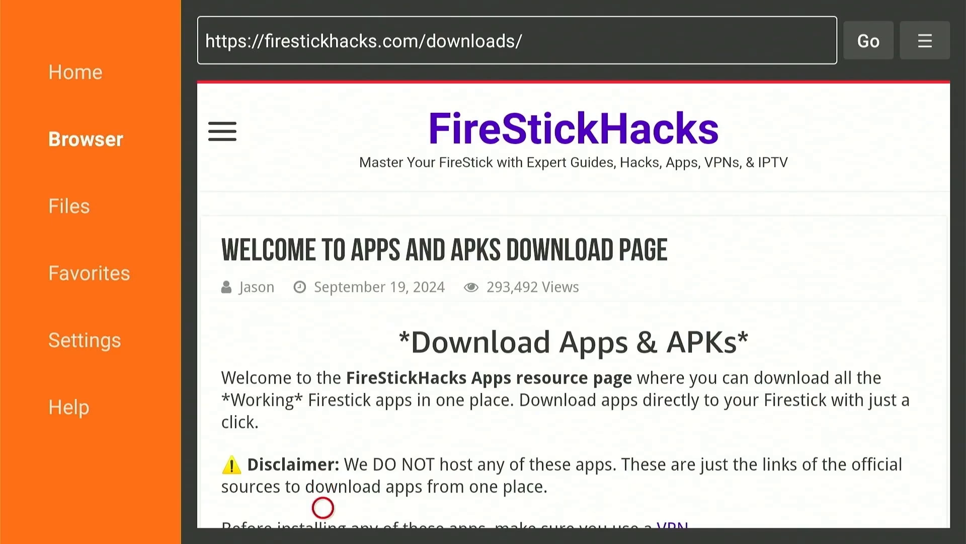
# Step: Download the TiviMate APK from the list and confirm its installation
pyautogui.scroll(-3)
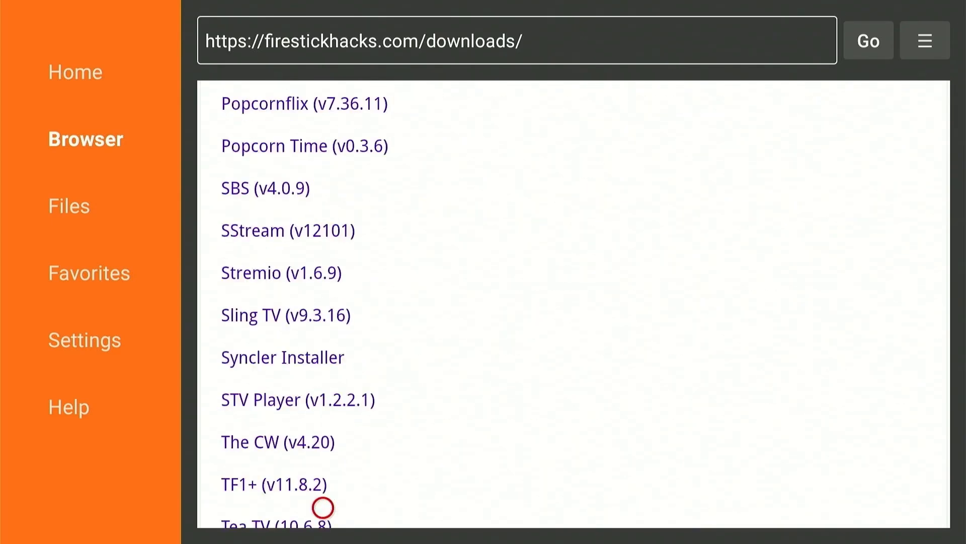
pyautogui.scroll(-3)
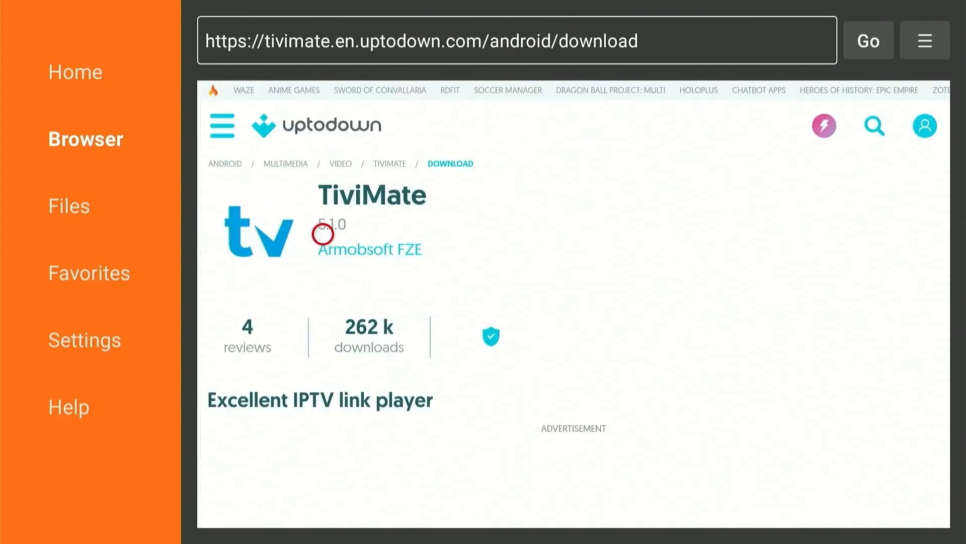
pyautogui.scroll(-3)
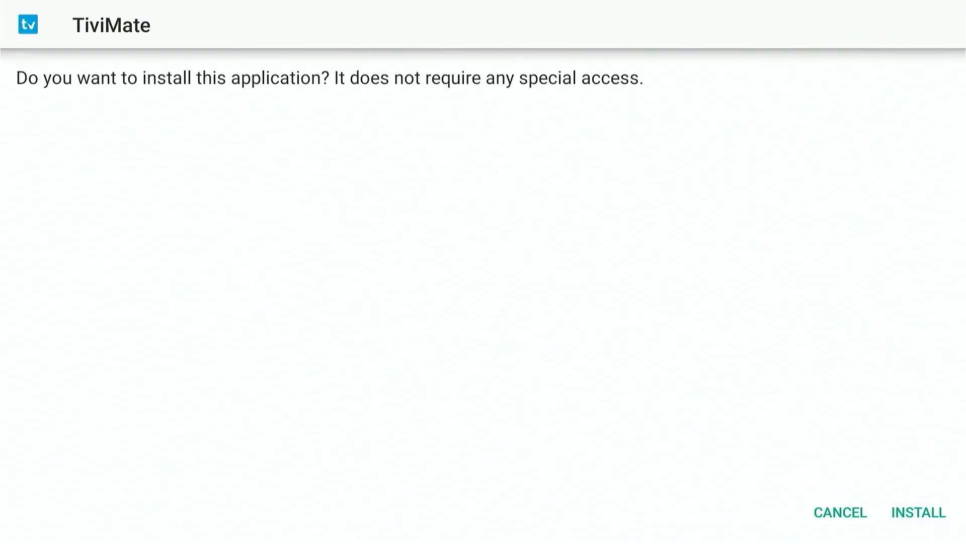
pyautogui.click(917, 511)
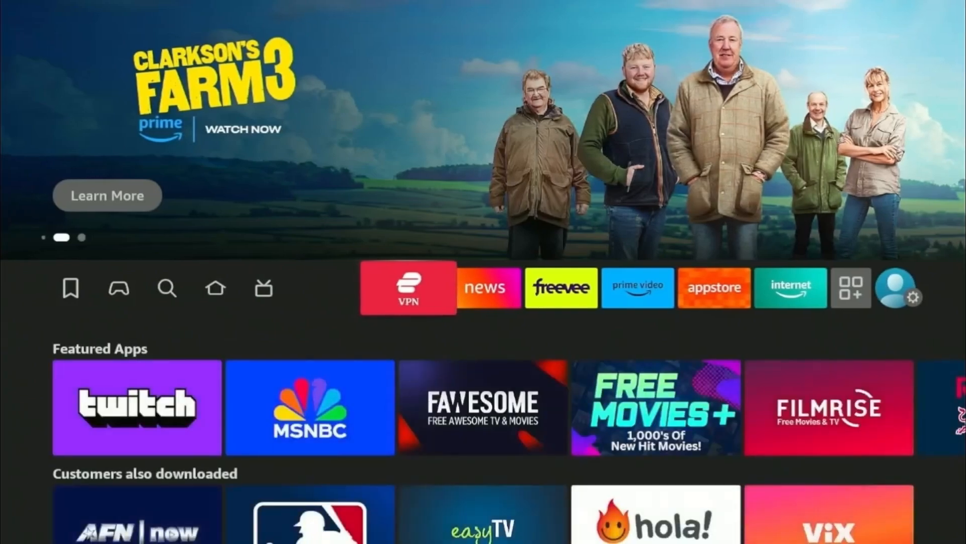
# Step: Connect ExpressVPN (Italy - Cosenza) from the home row
pyautogui.click(408, 287)
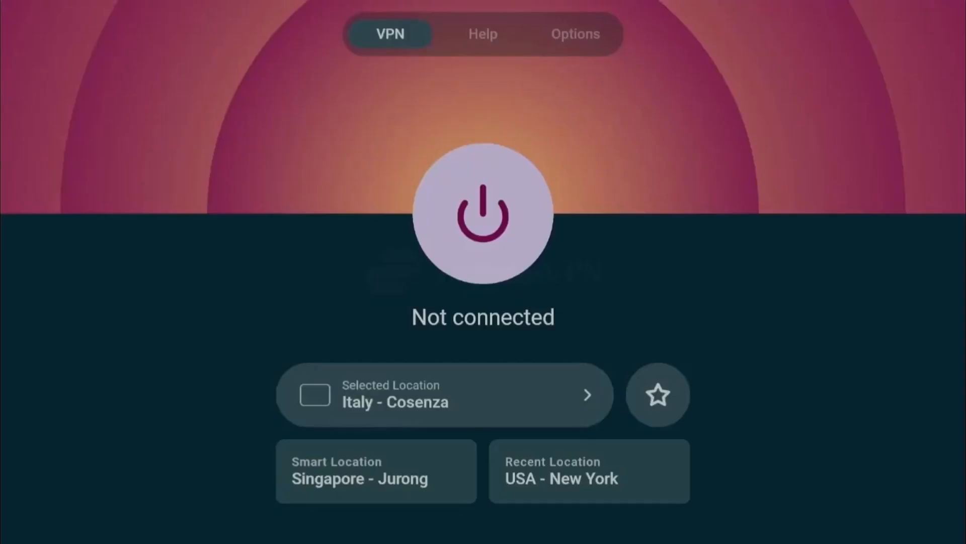
pyautogui.click(483, 213)
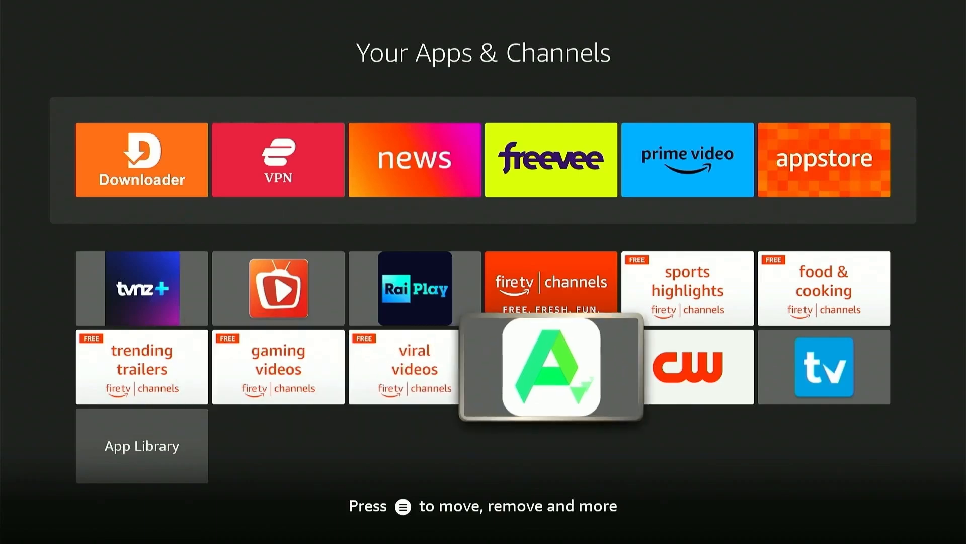
# Step: Launch the installed TiviMate from Your Apps & Channels and return home
pyautogui.click(550, 367)
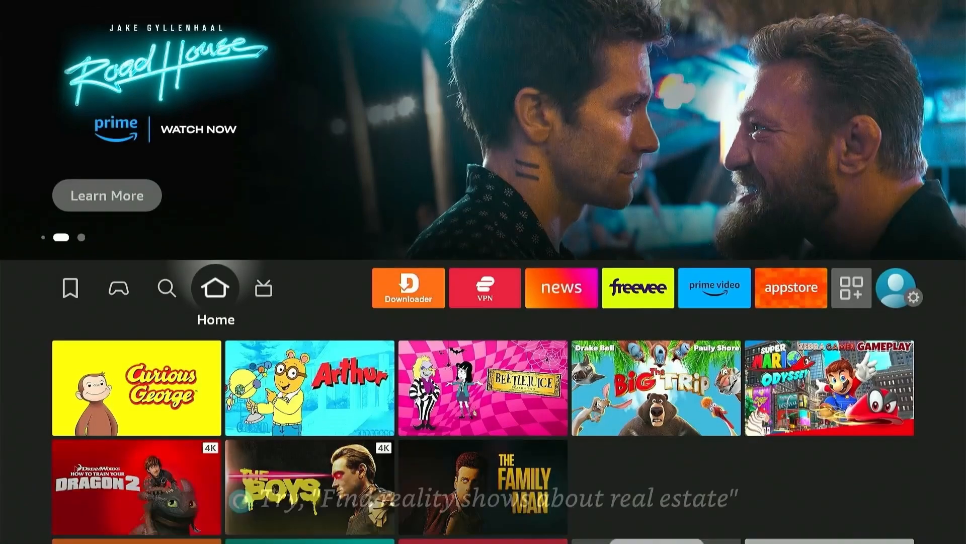
pyautogui.click(263, 287)
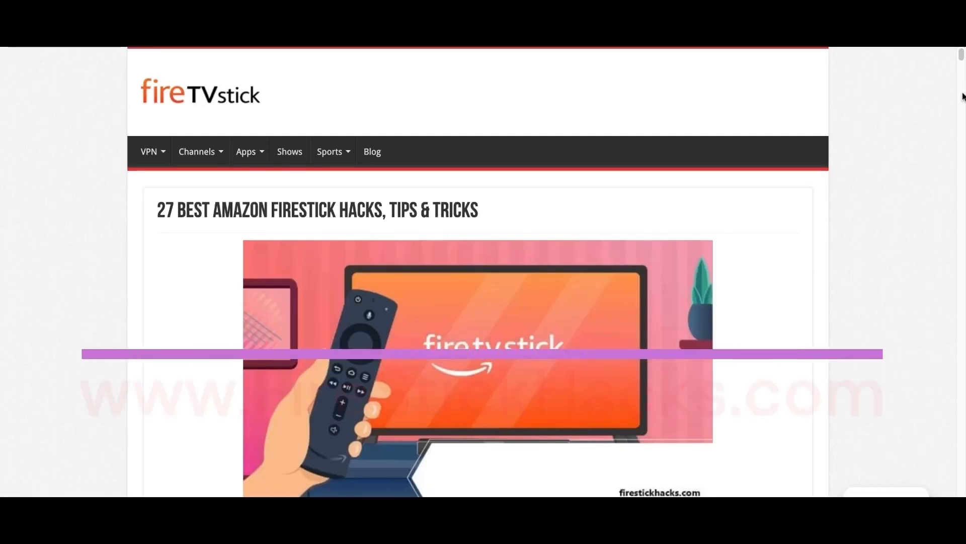
# Step: Subscribe to the Joseph From FirestickHacks YouTube channel from the article
pyautogui.scroll(-3)
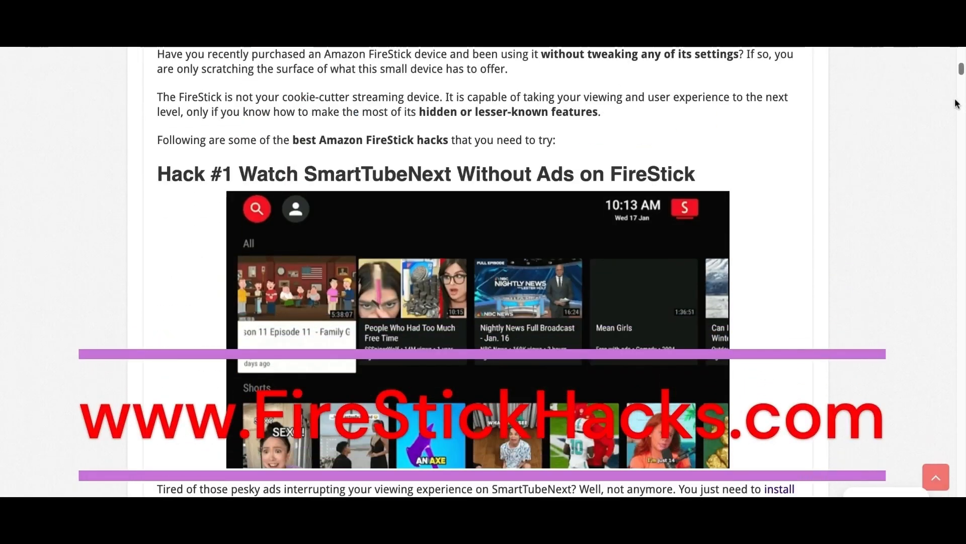
pyautogui.scroll(-3)
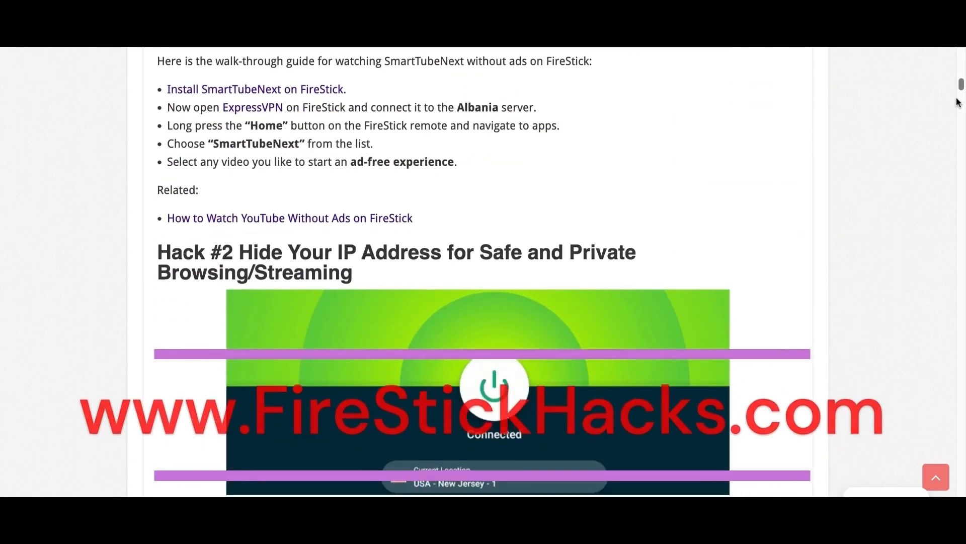
pyautogui.scroll(-3)
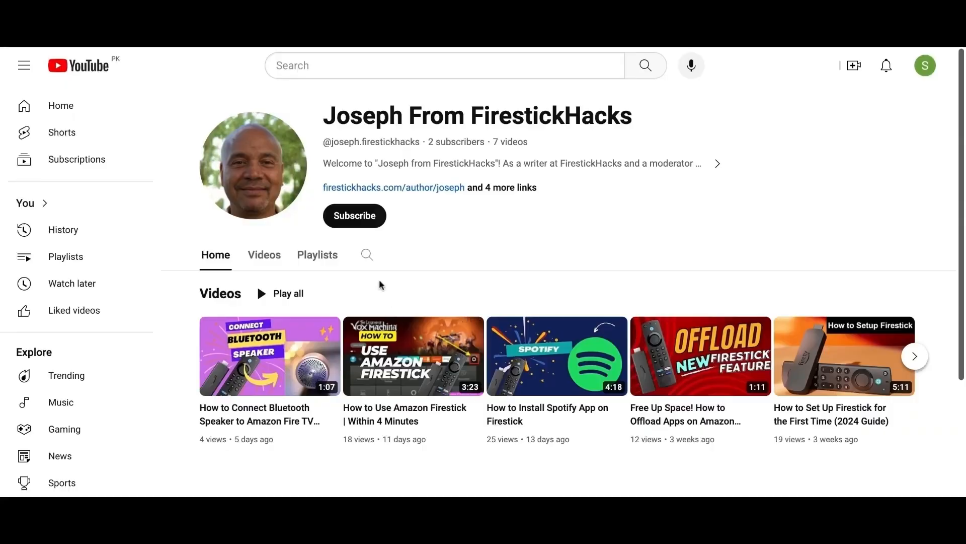
pyautogui.click(355, 216)
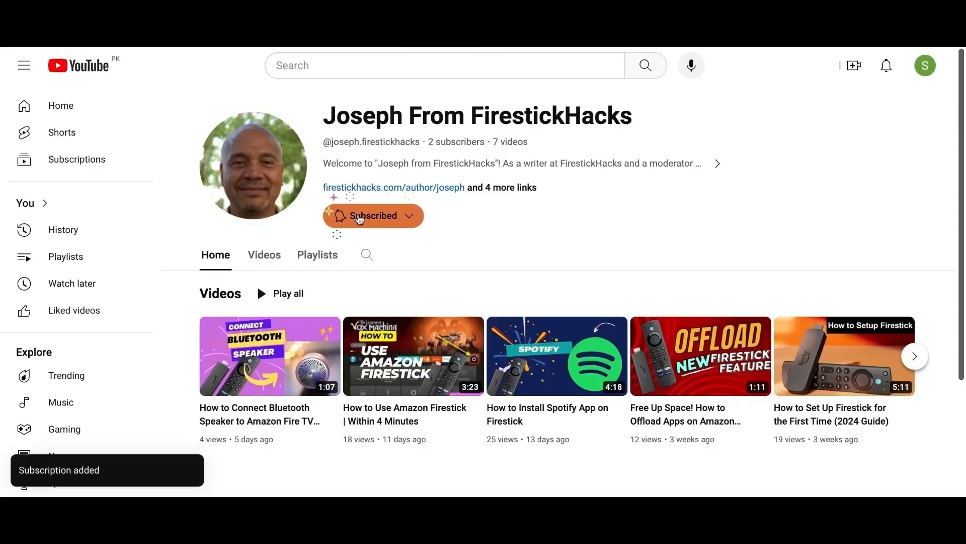